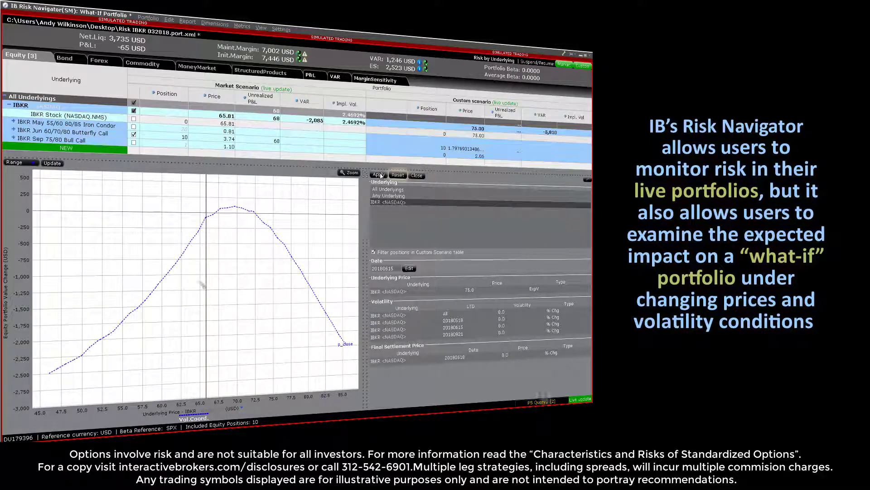
Check only the IBKR Sep 75/80 Bull Call row to plot its value-change curve
left_click(378, 175)
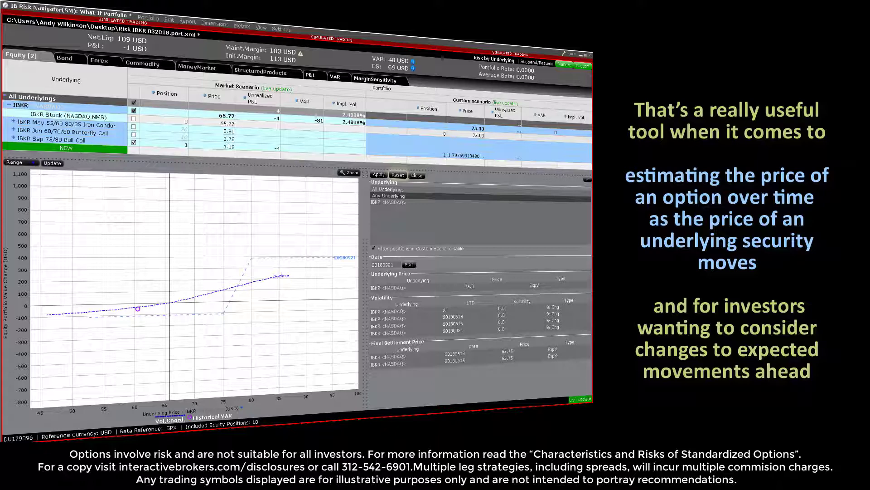
left_click(29, 5)
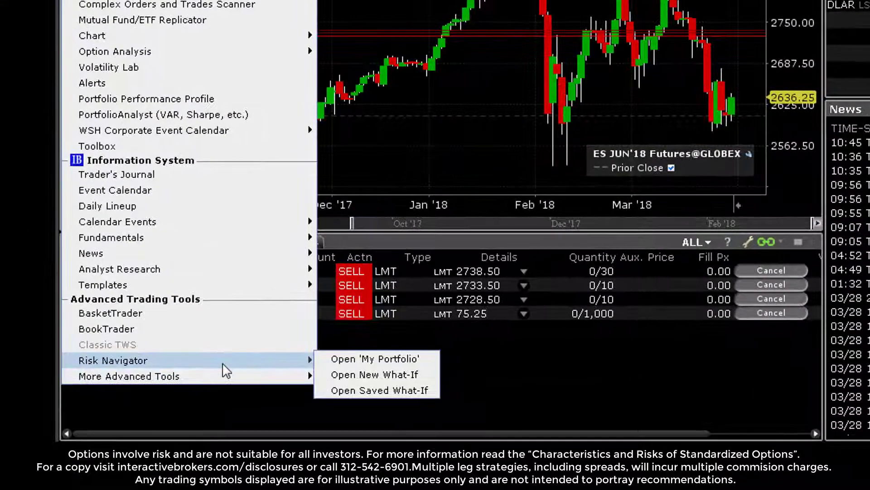
mouse_move(374, 374)
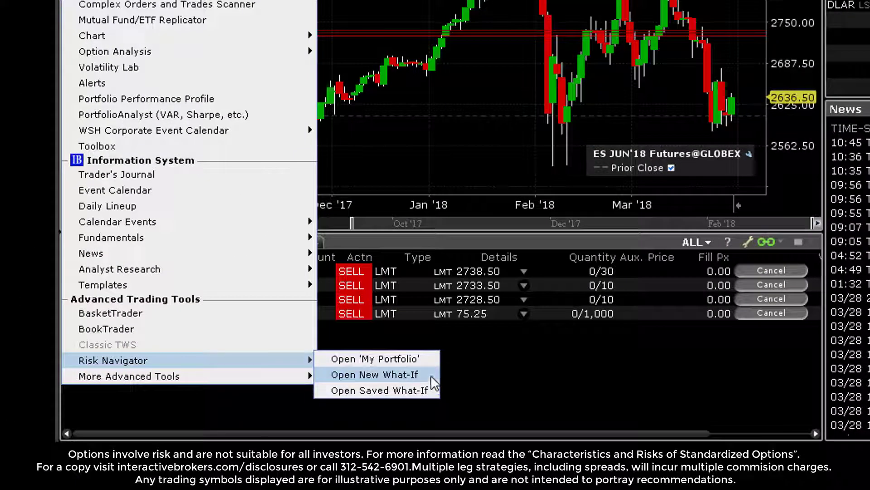
Open a new What-If and create an empty portfolio via Portfolio > New
left_click(374, 374)
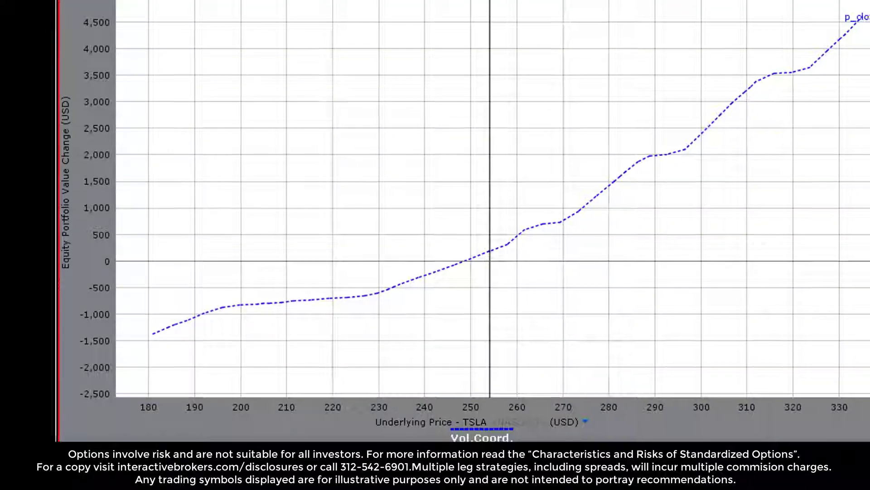
left_click(226, 17)
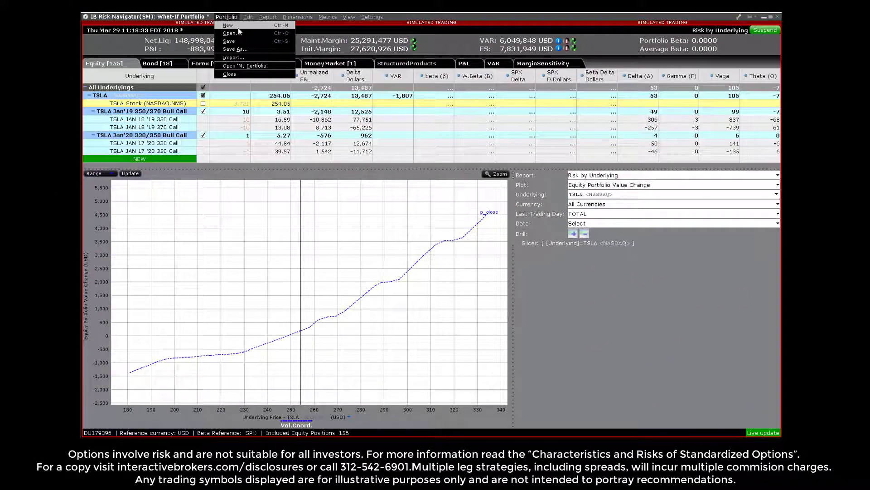
left_click(227, 24)
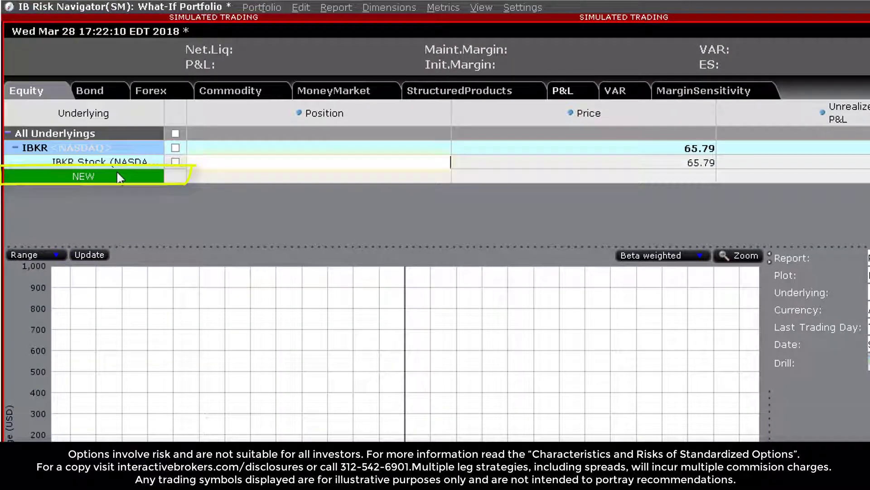
Add an IBKR Sep 21 '18 75/80 call vertical spread through Option Combos
type("ibkr")
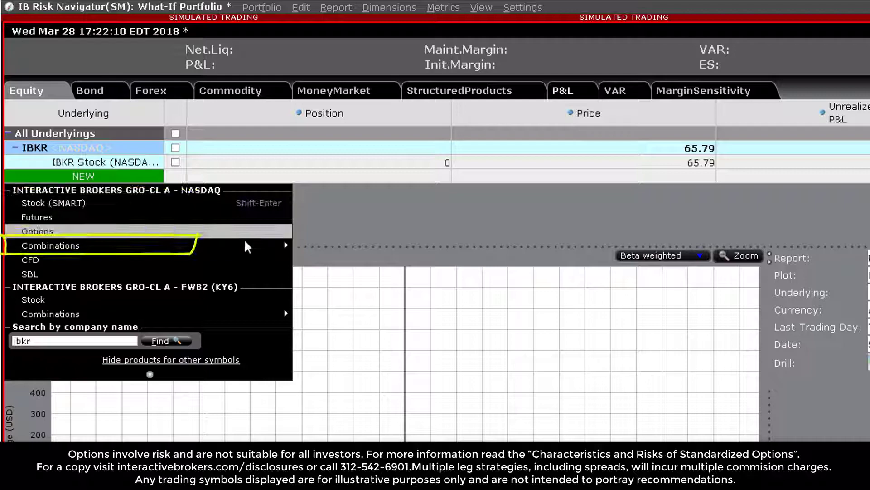
mouse_move(50, 245)
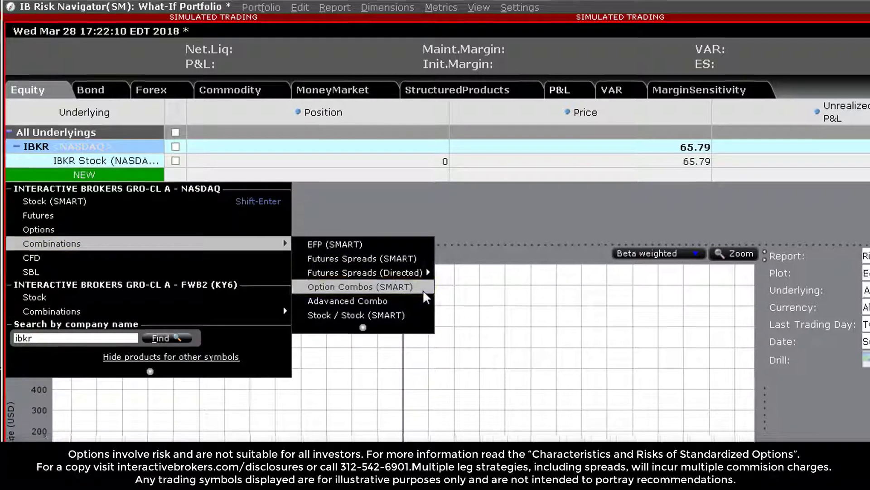
left_click(360, 287)
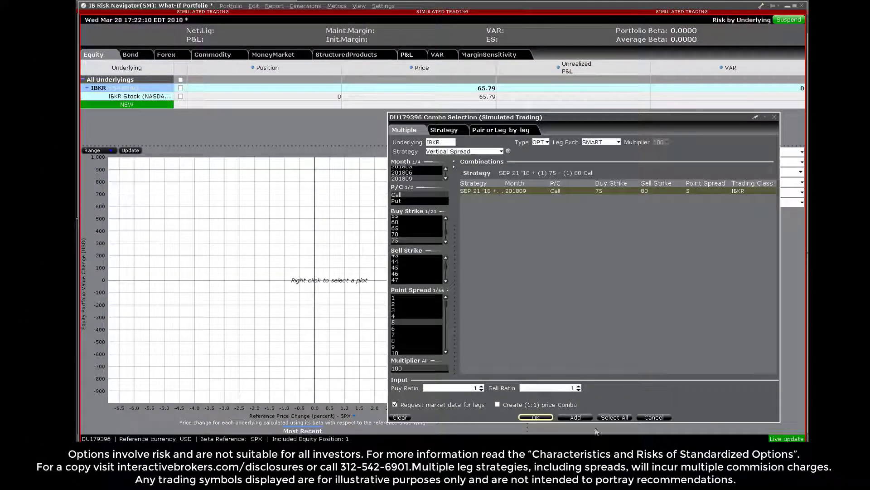
left_click(534, 417)
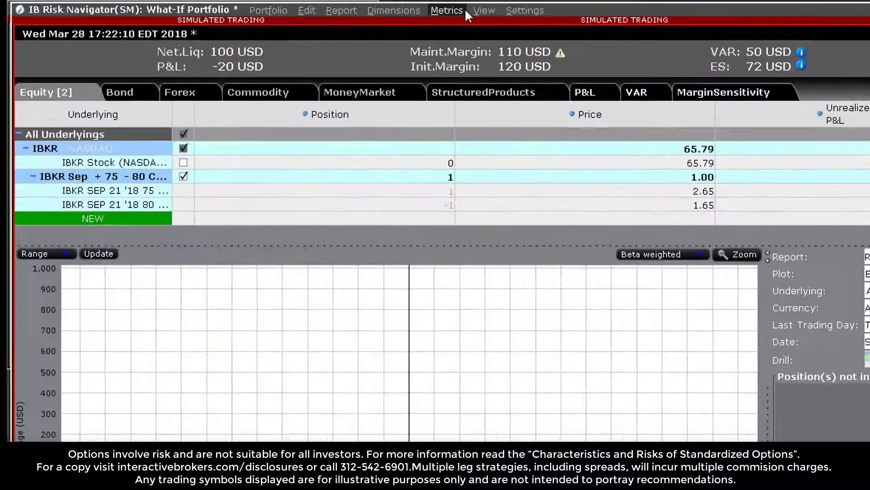
Add an Implied Volatility column from the Contract Risk metrics
left_click(446, 10)
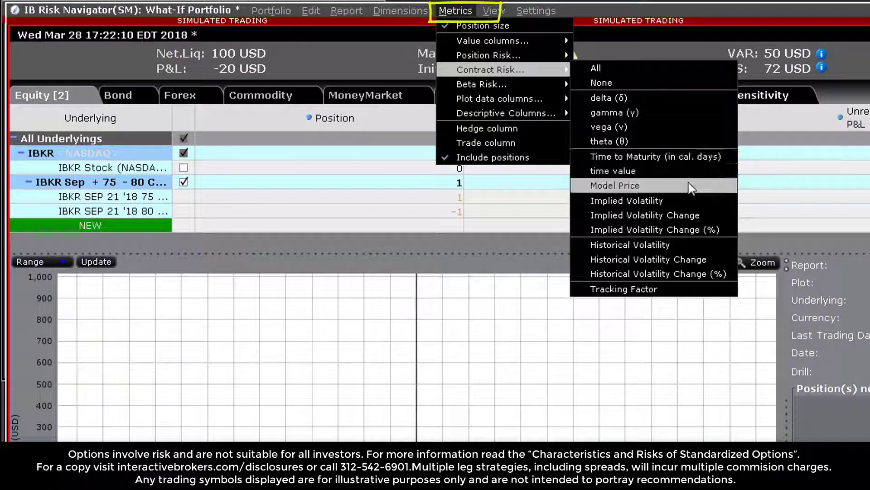
mouse_move(627, 200)
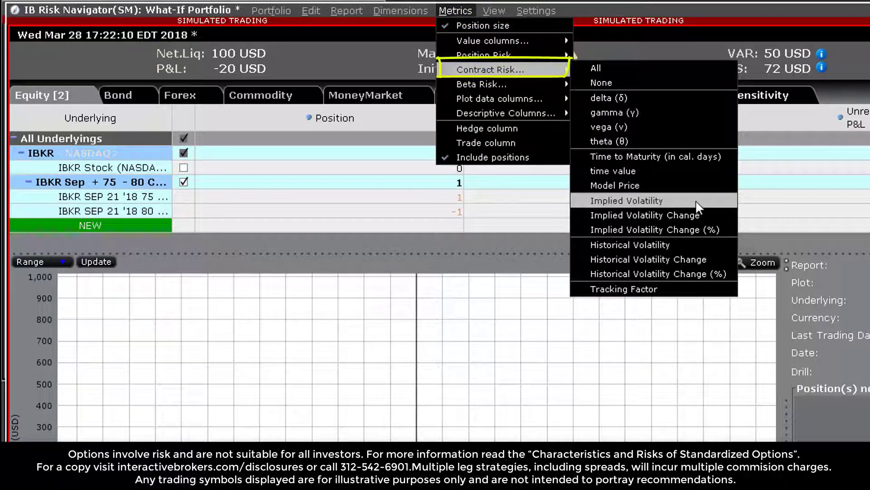
left_click(626, 200)
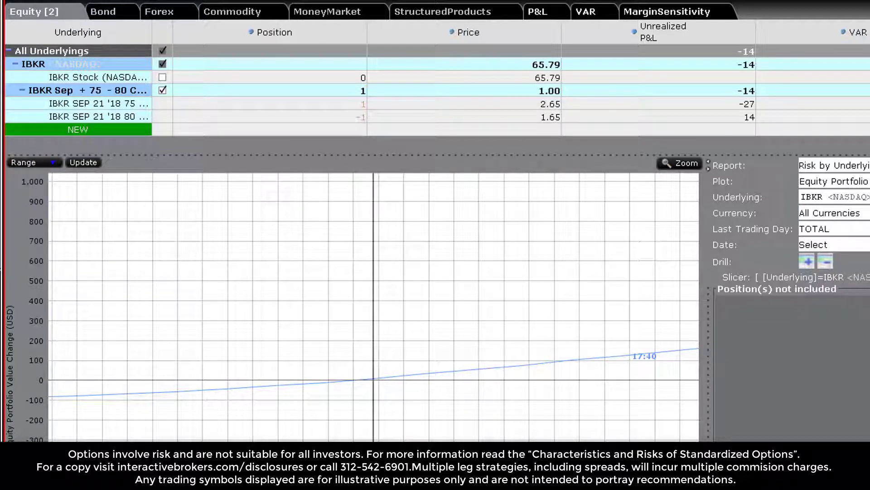
Set IBKR's custom scenario underlying price to 75.00 as ExpV and apply
left_click(460, 6)
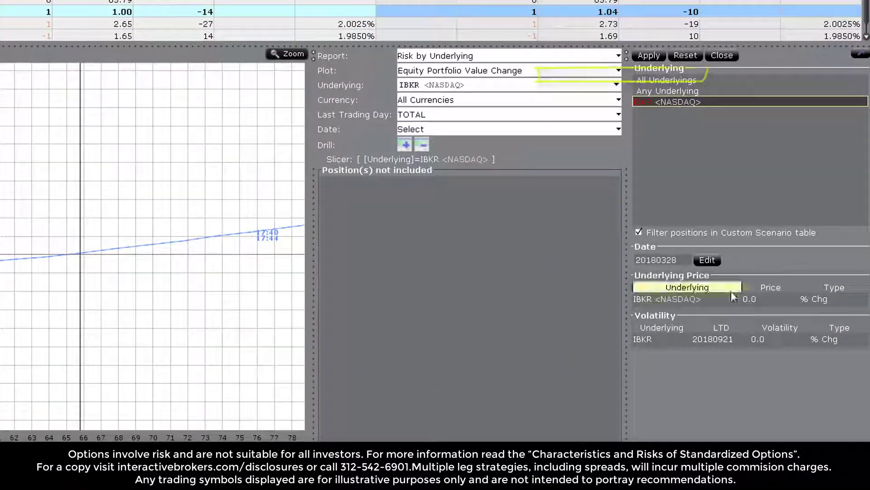
left_click(770, 299)
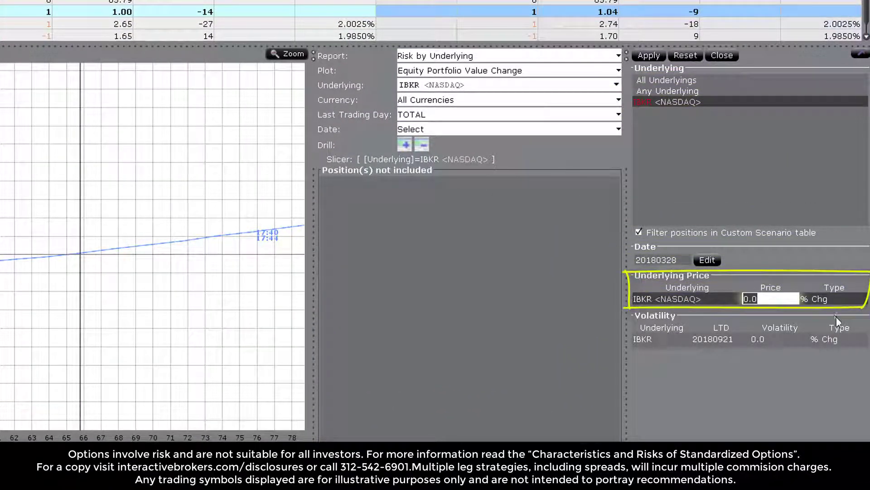
type("75.00")
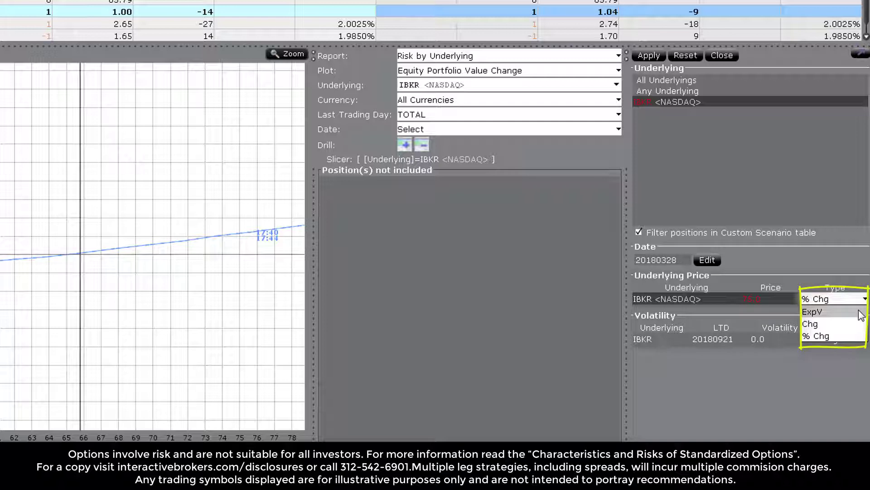
left_click(812, 311)
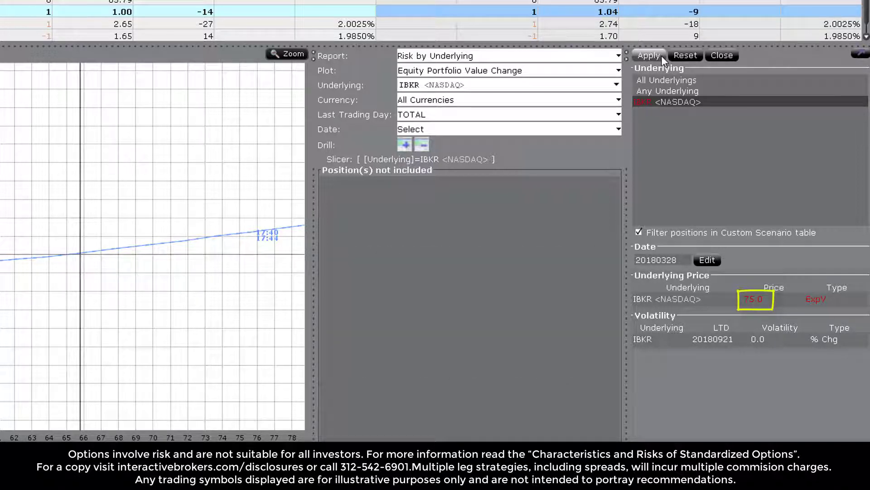
left_click(649, 54)
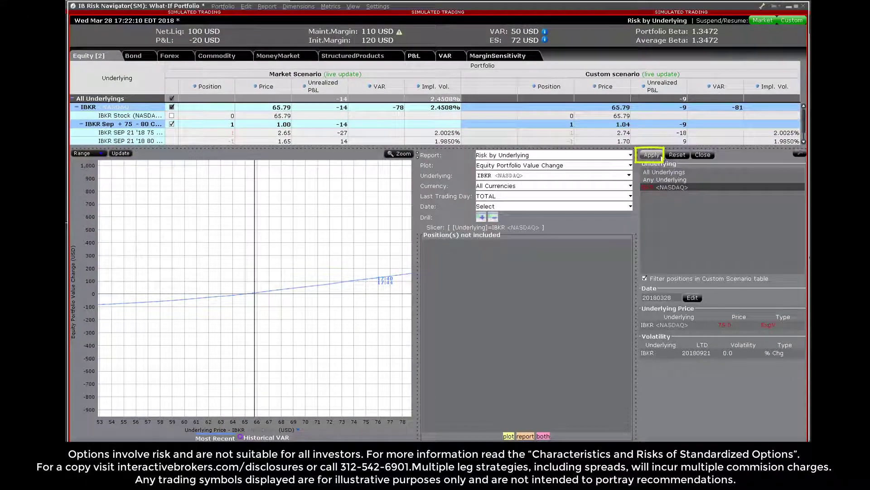
Apply the 75.0 price so the spread legs reprice at 6.82 and 4.75
left_click(650, 155)
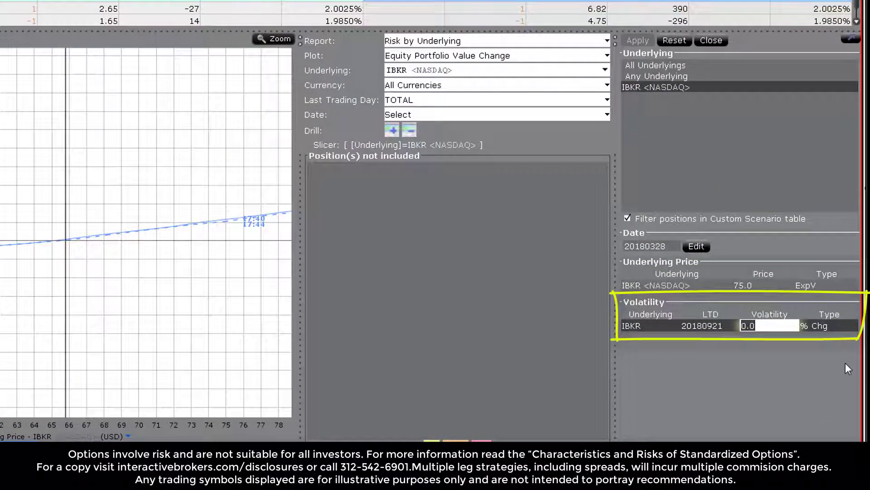
Set IBKR volatility to a 50% change in the custom scenario and apply
type("50")
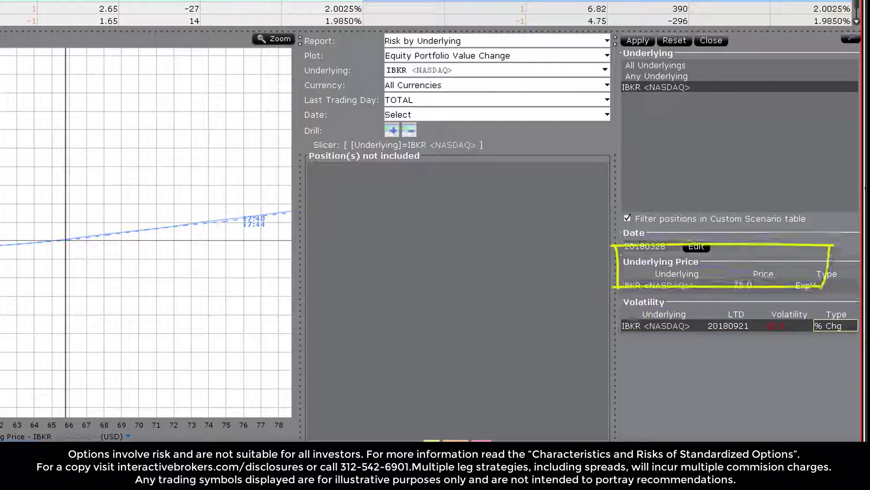
left_click(637, 40)
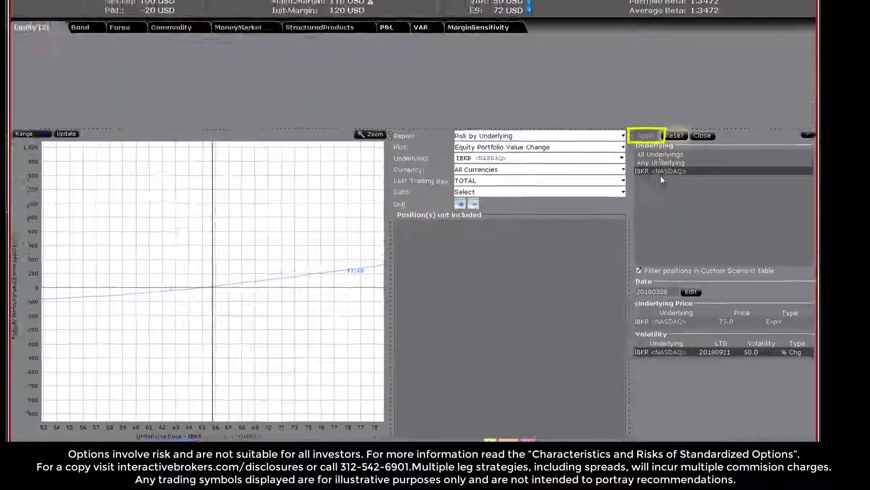
left_click(645, 135)
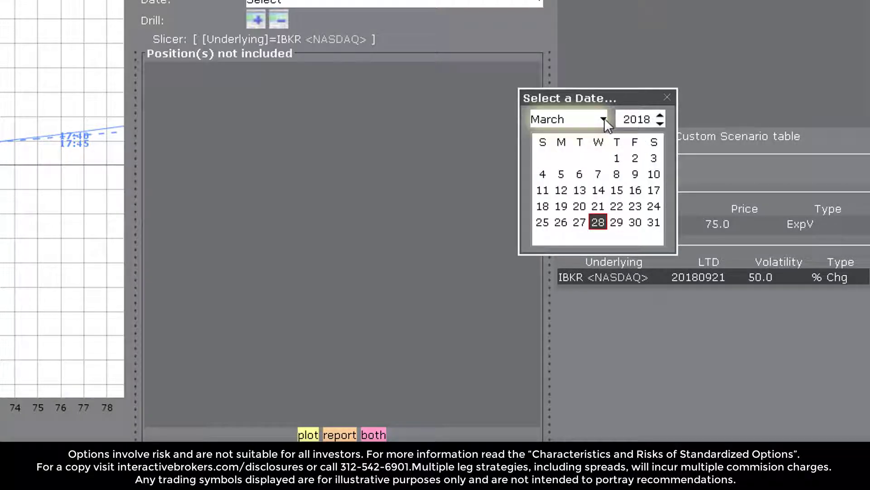
Pick April 30, 2018 as the custom scenario date
left_click(603, 119)
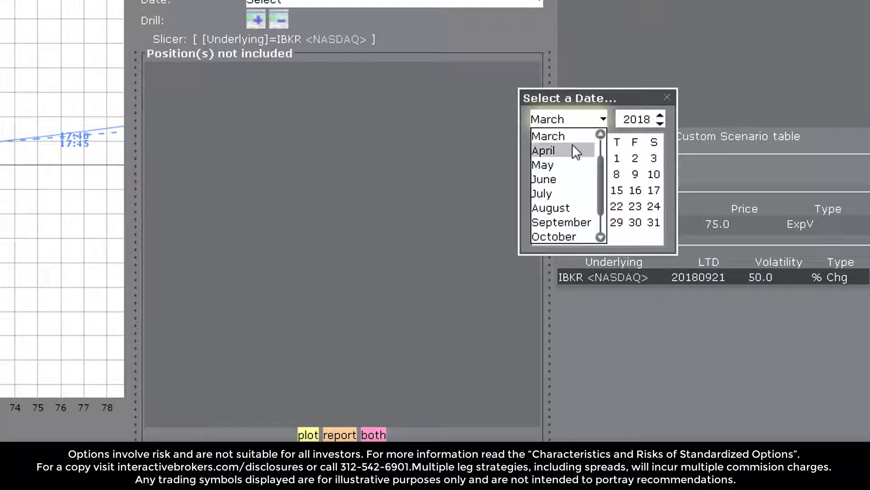
left_click(543, 150)
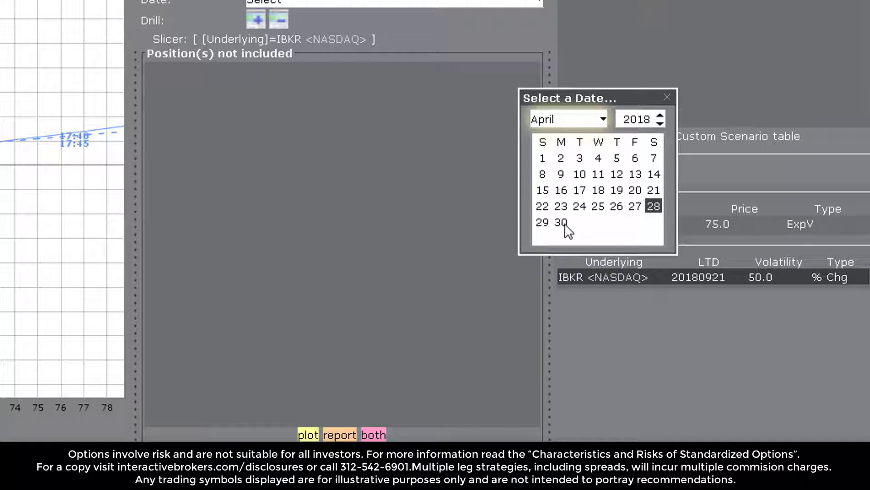
left_click(559, 222)
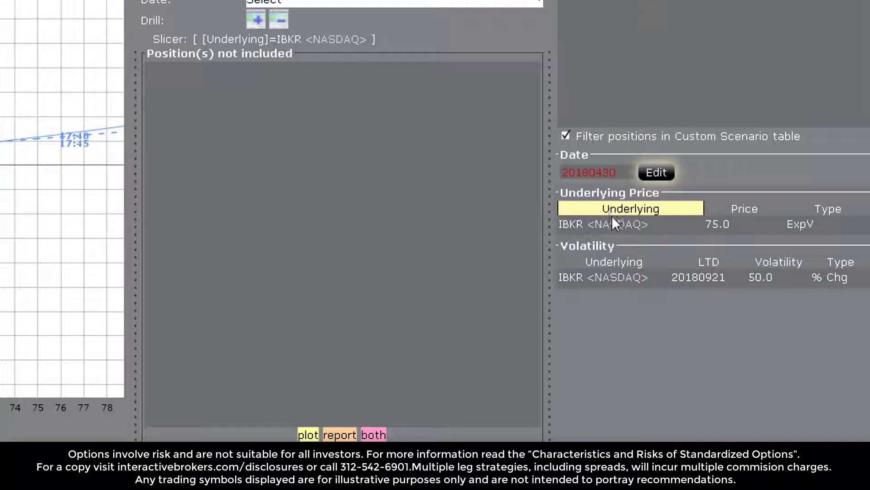